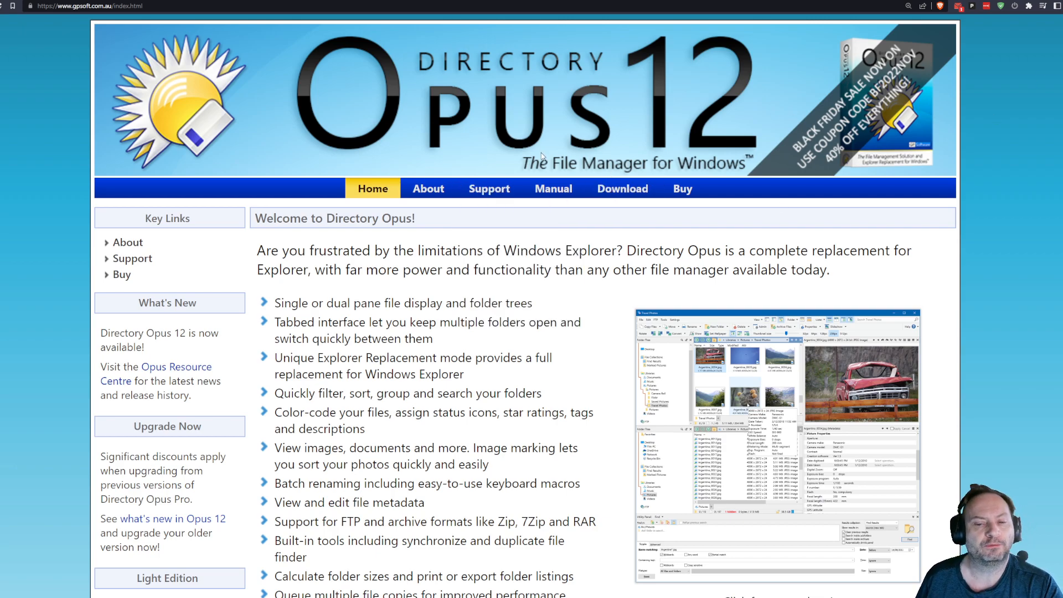
- Go to the Light vs Pro comparison page from the About menu and highlight the Light edition description
left_click(428, 187)
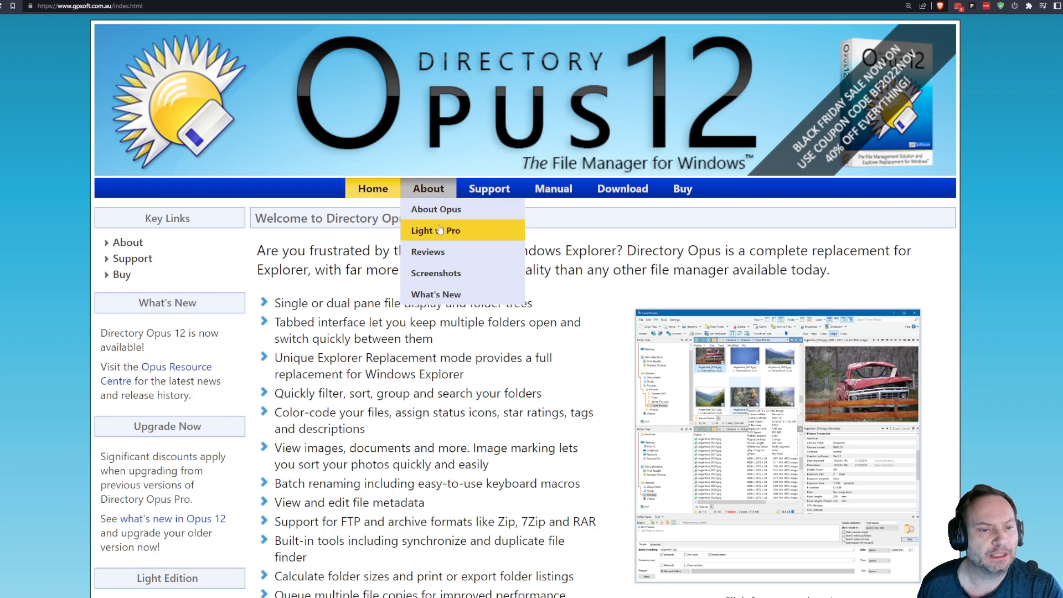
left_click(435, 230)
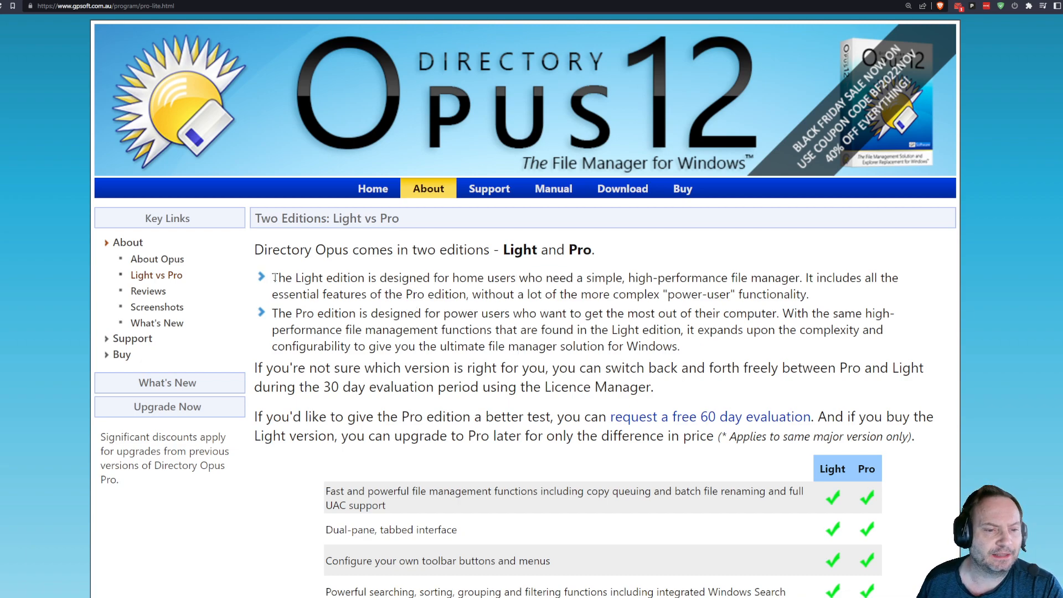
left_click_drag(272, 277, 808, 293)
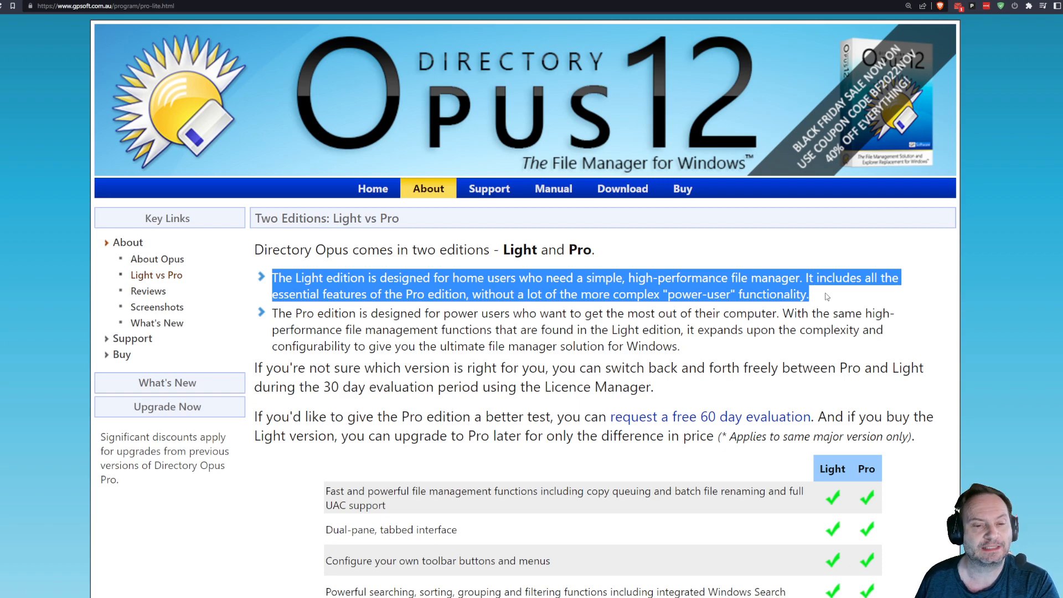
left_click(602, 298)
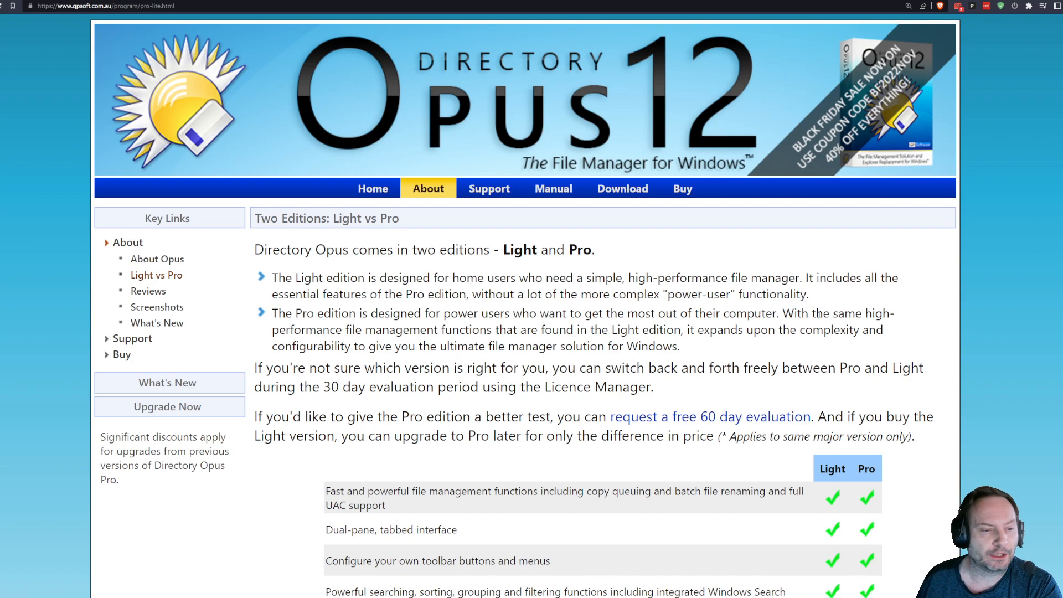
mouse_move(888, 334)
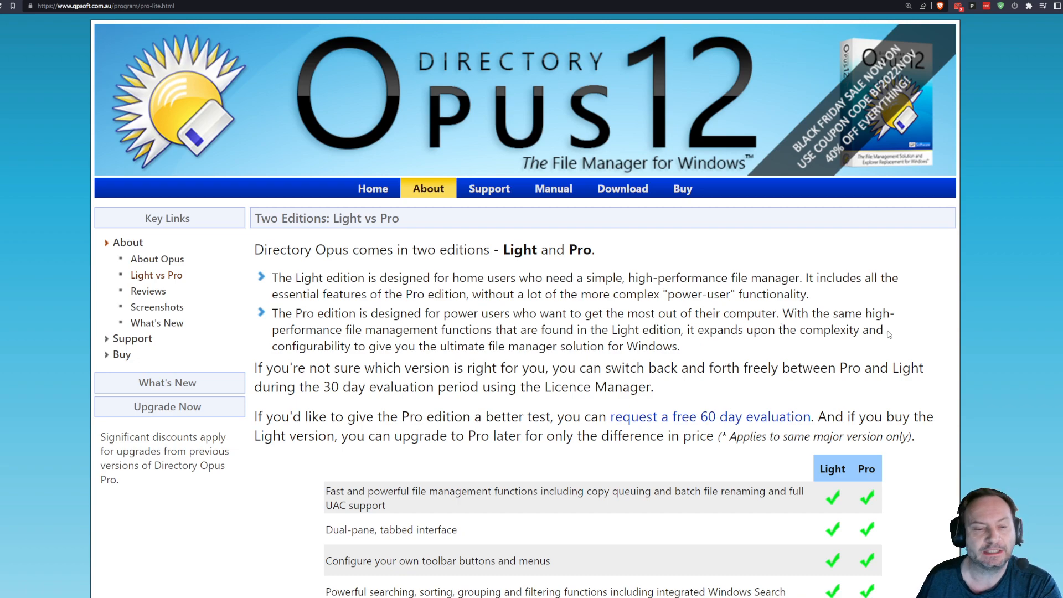
mouse_move(934, 280)
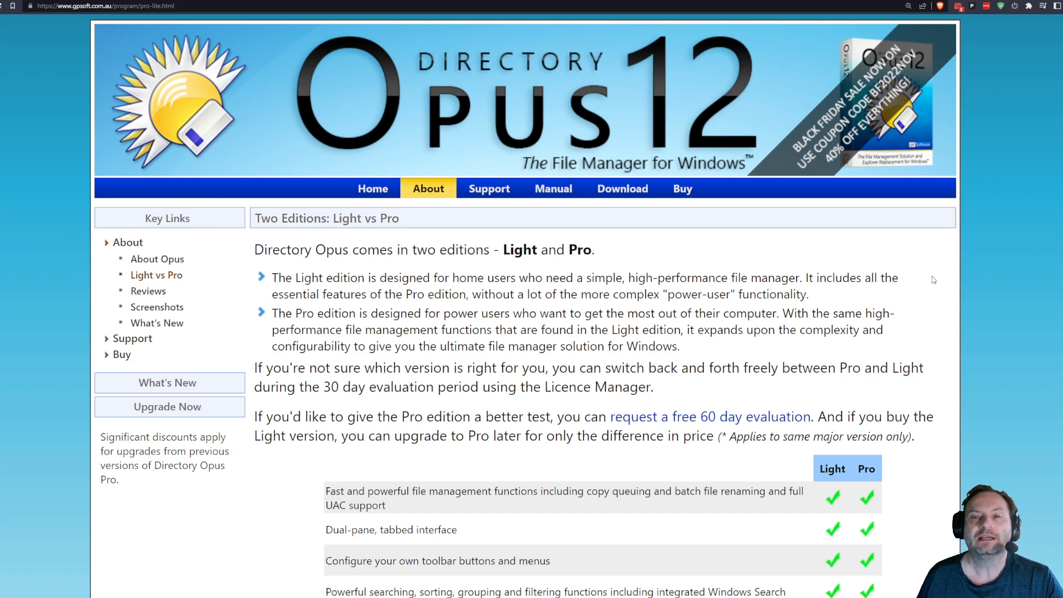
- Scroll the comparison table down to its Pro-only feature rows and the page footer
scroll("down", 3)
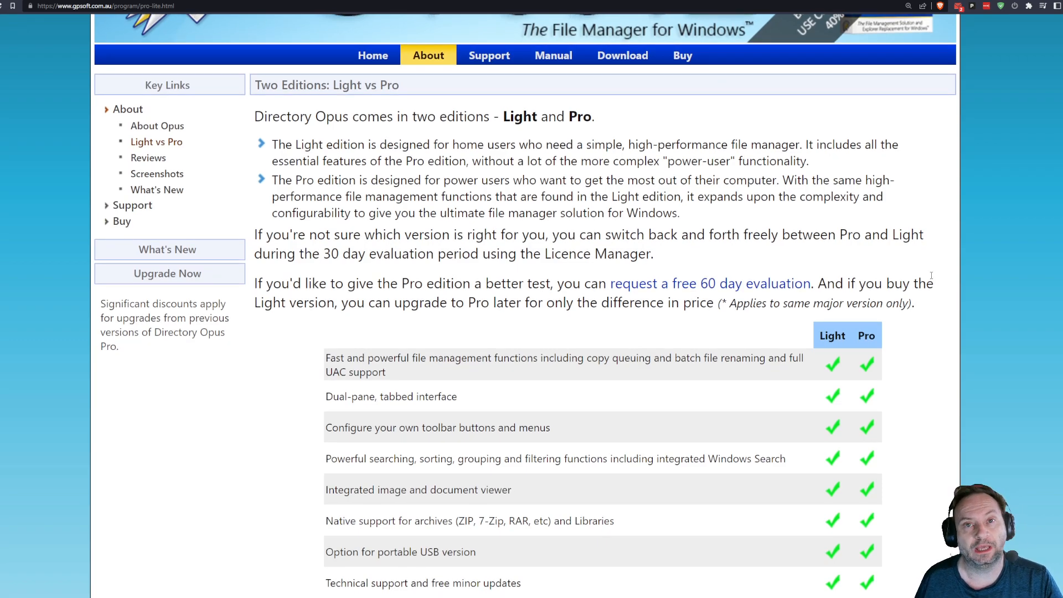
scroll("down", 3)
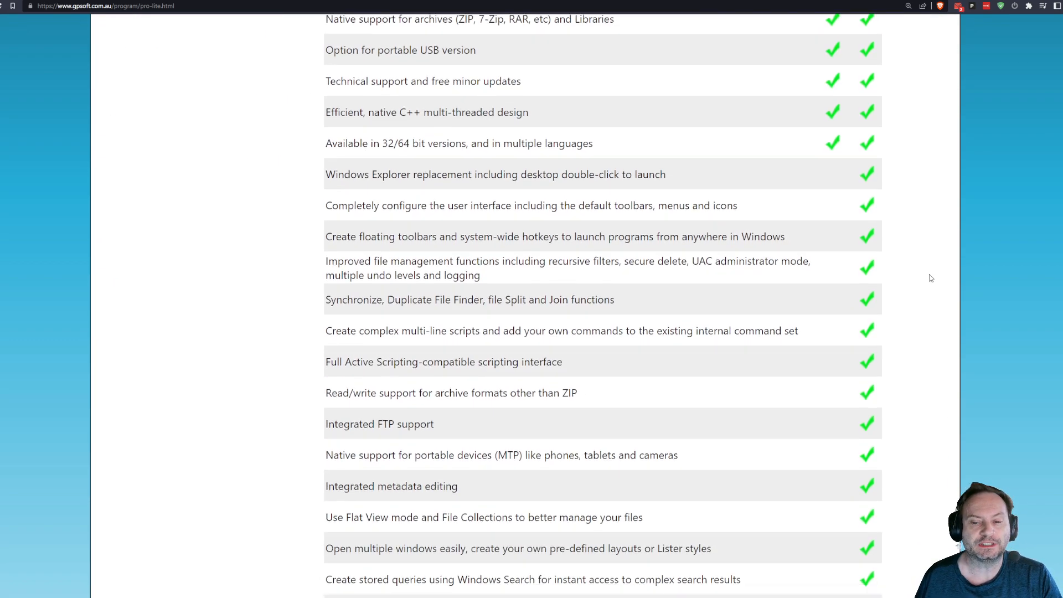
scroll("down", 3)
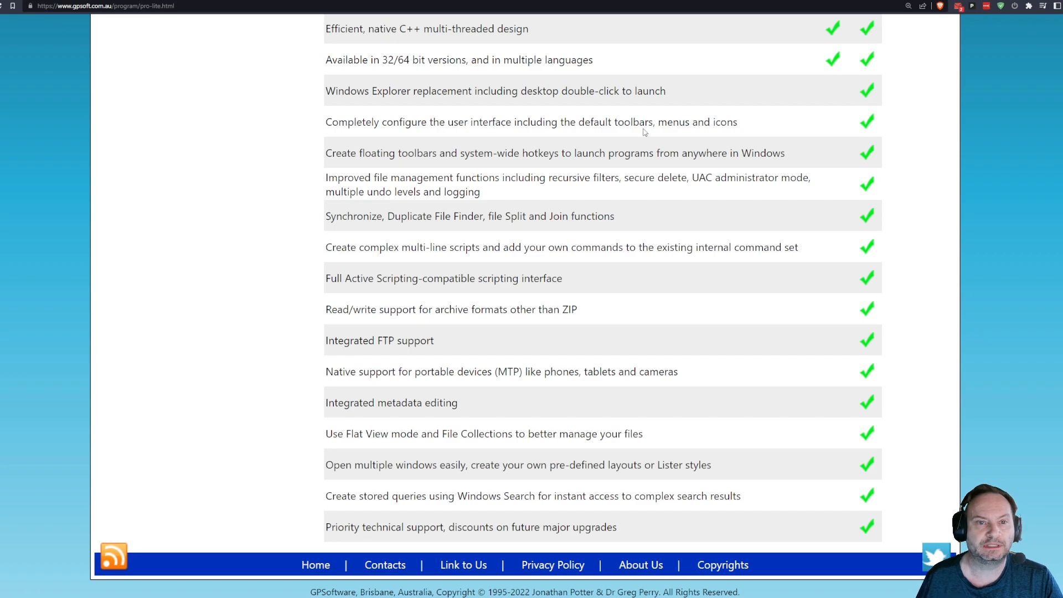
mouse_move(374, 95)
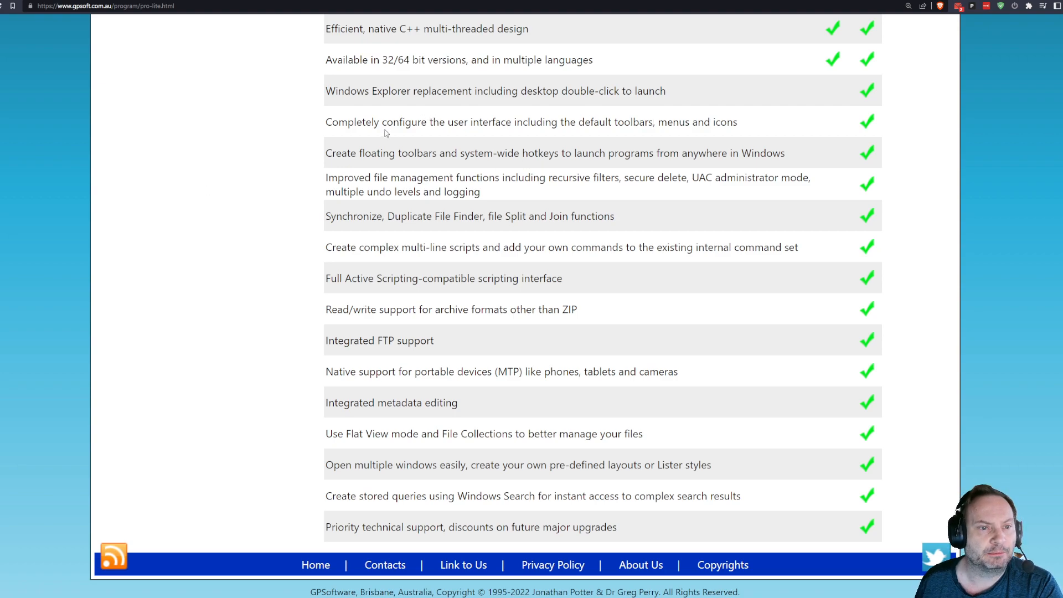
mouse_move(611, 124)
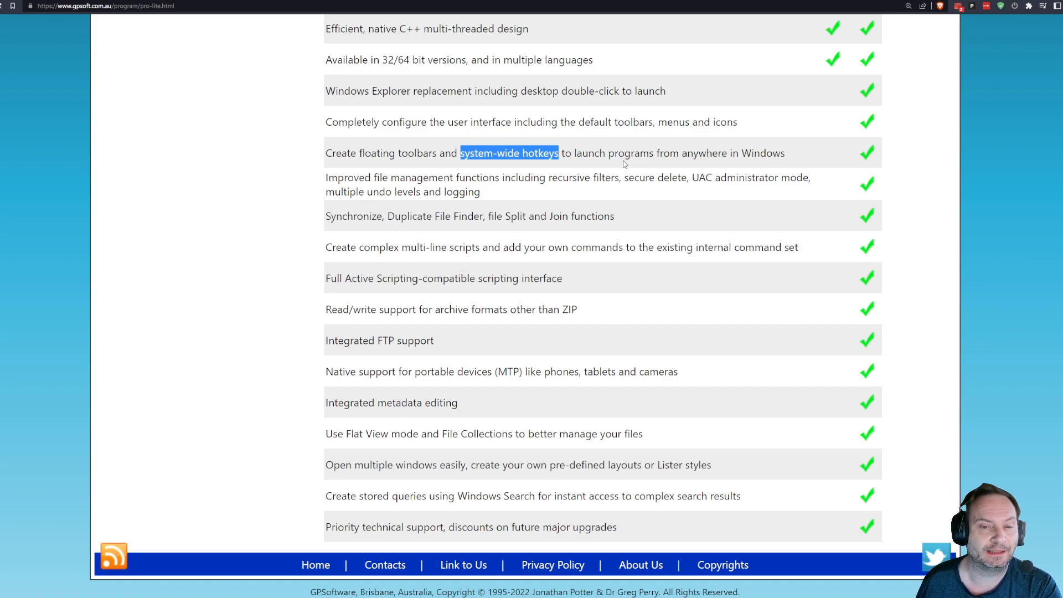
mouse_move(609, 167)
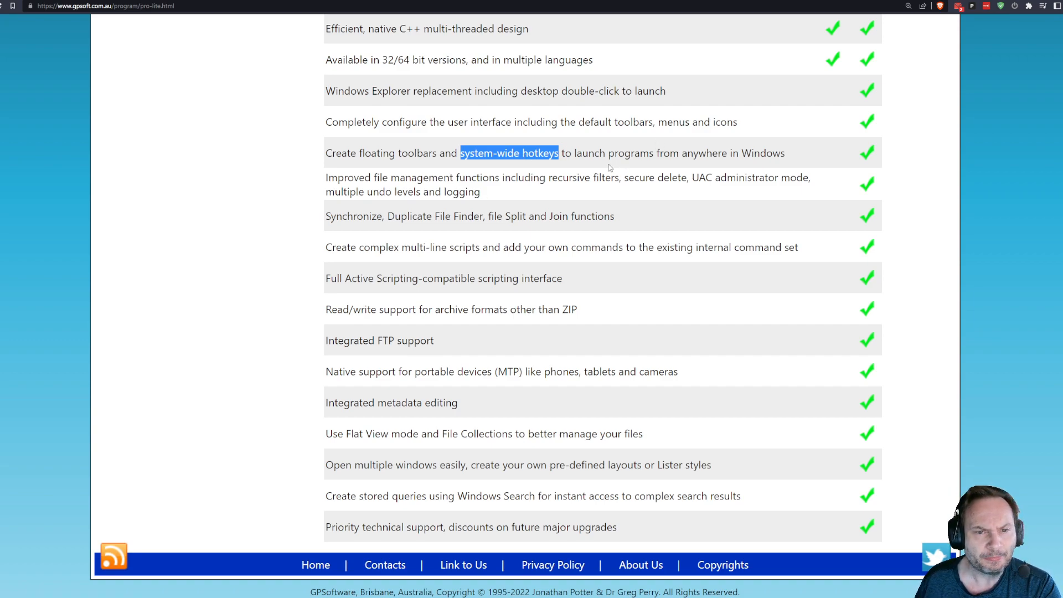
mouse_move(673, 182)
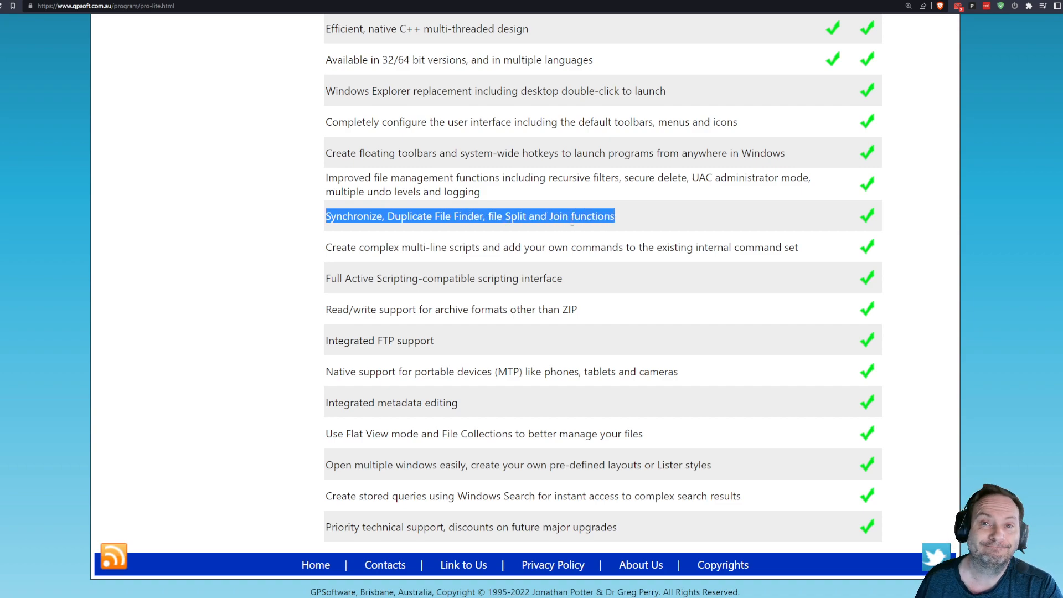
left_click(369, 215)
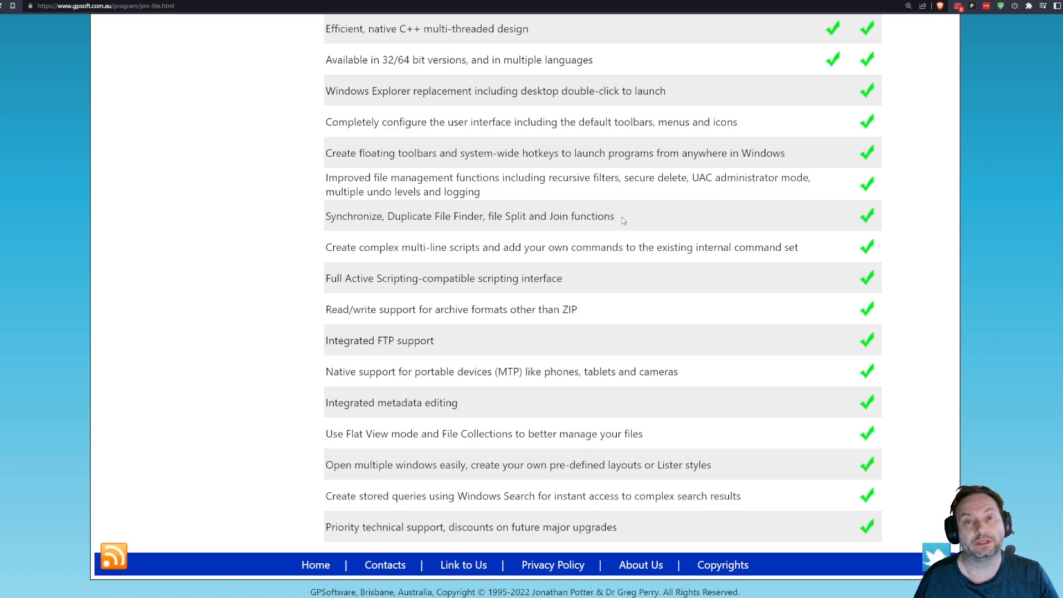
left_click_drag(326, 28, 615, 215)
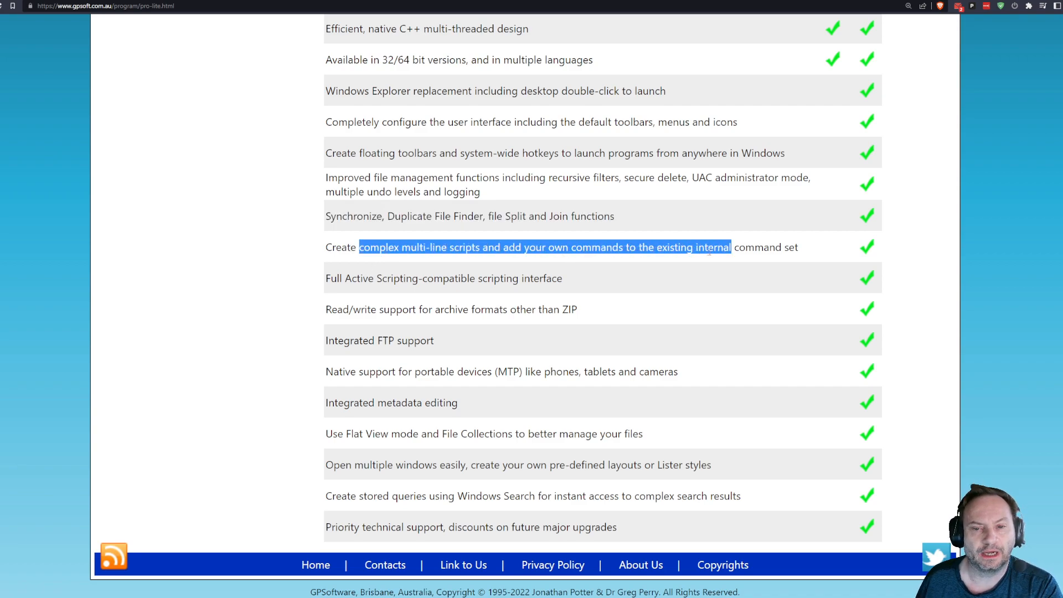
left_click(563, 281)
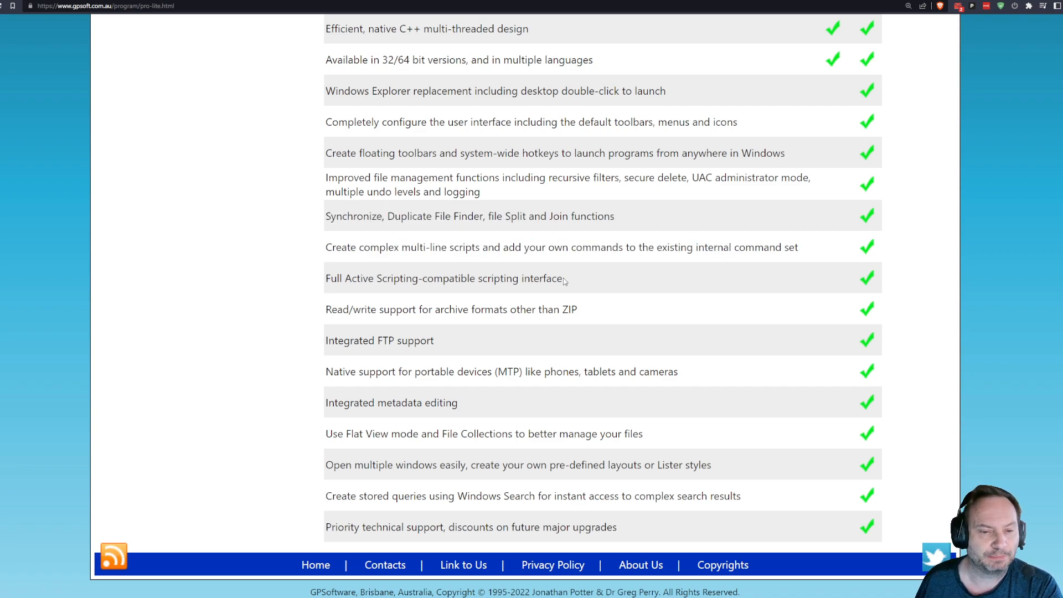
mouse_move(480, 290)
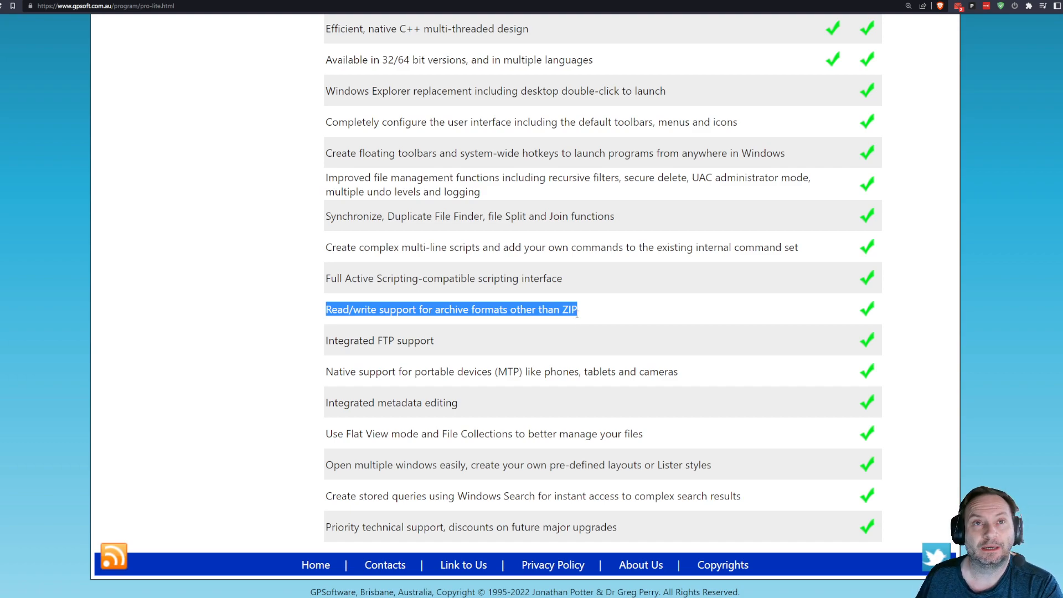
left_click(591, 313)
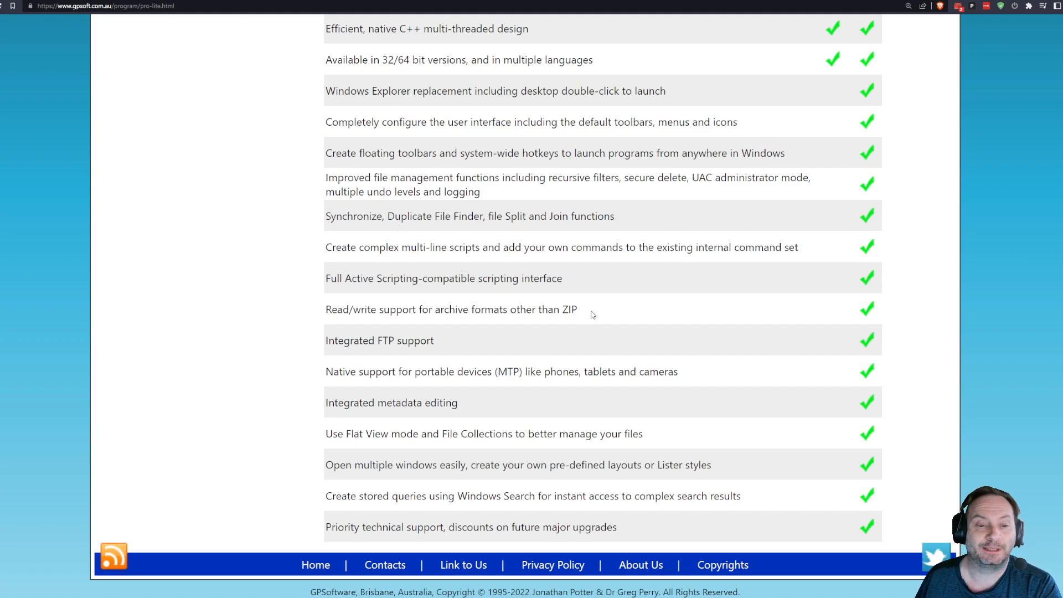
left_click_drag(349, 309, 577, 308)
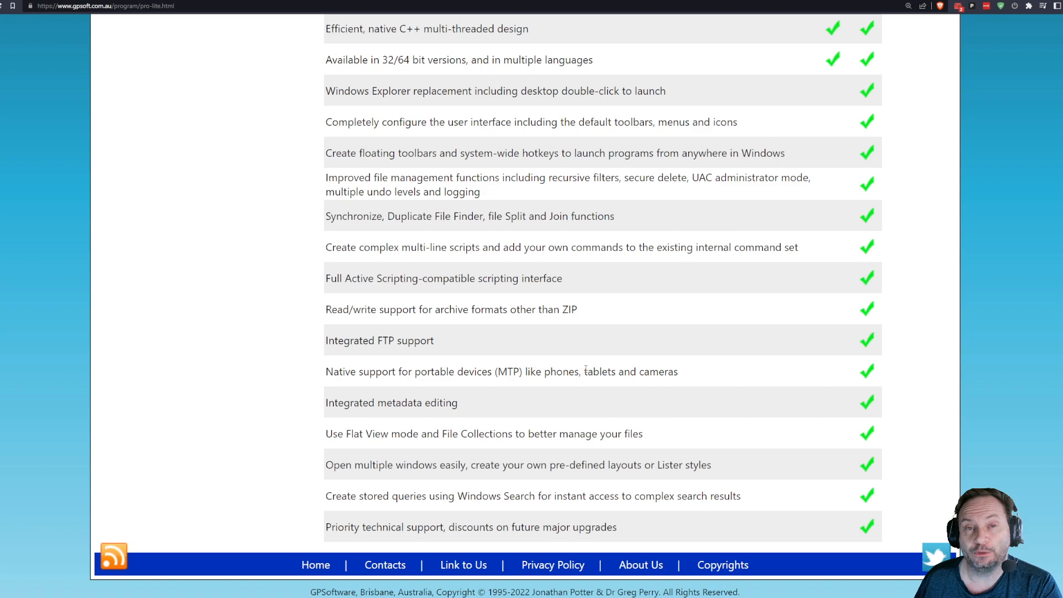
mouse_move(510, 392)
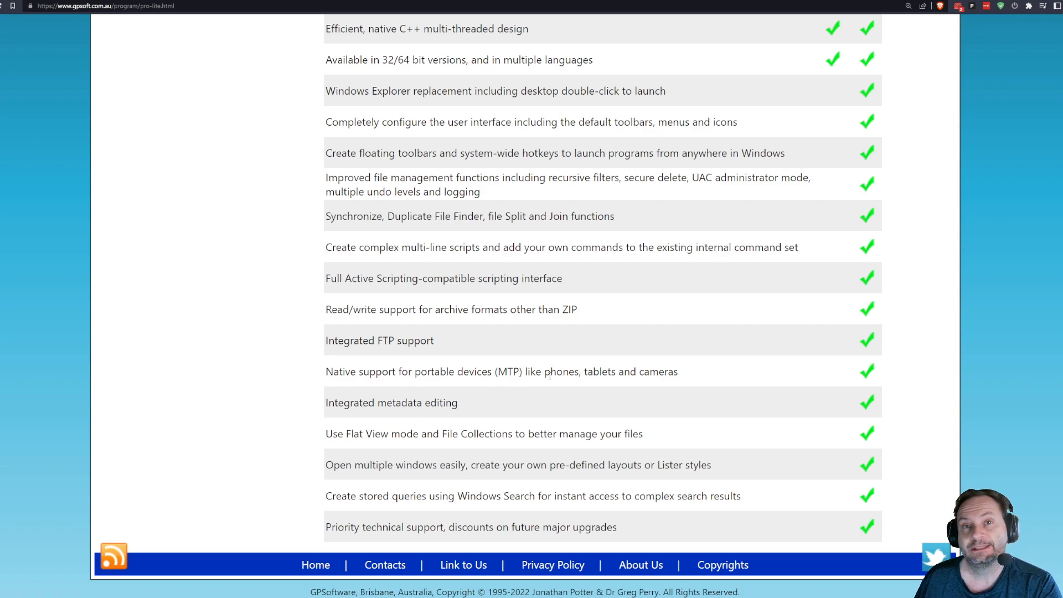
- Highlight the Flat View mode entry among the Pro-only rows of the feature table
double_click(561, 371)
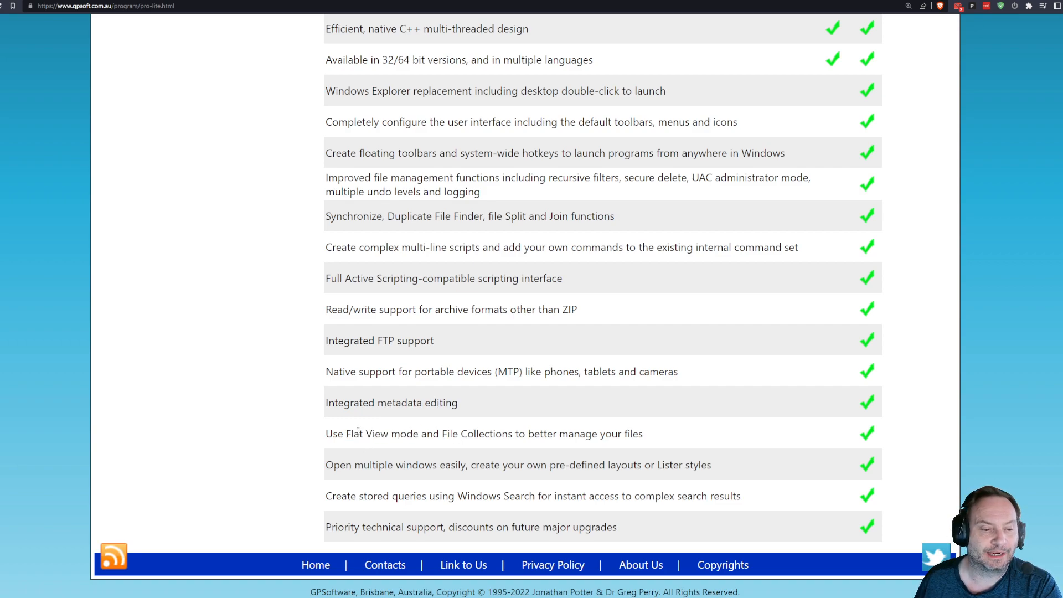
left_click_drag(345, 434, 512, 434)
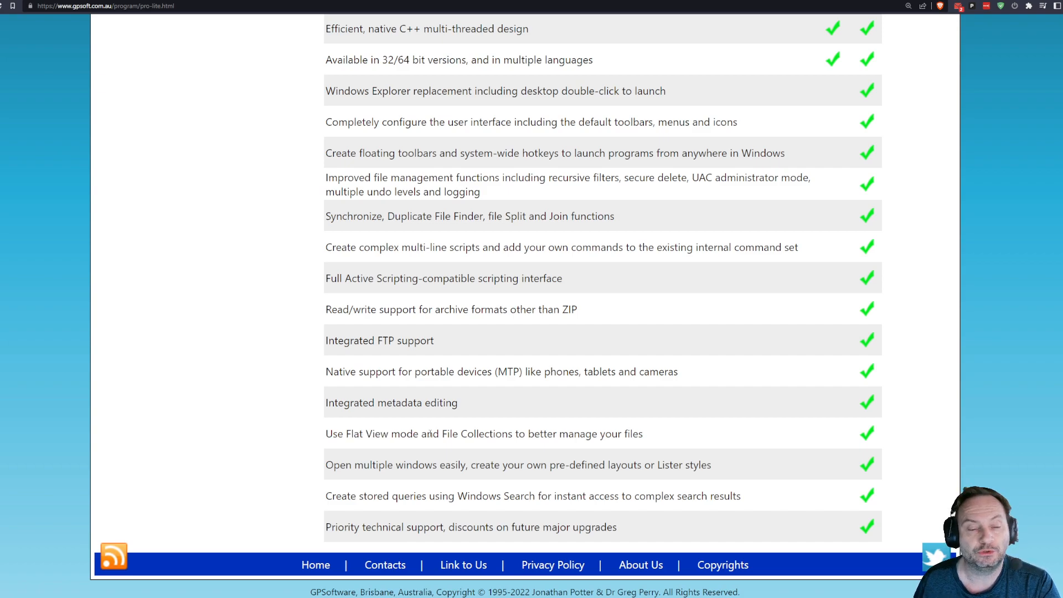
left_click_drag(347, 434, 512, 434)
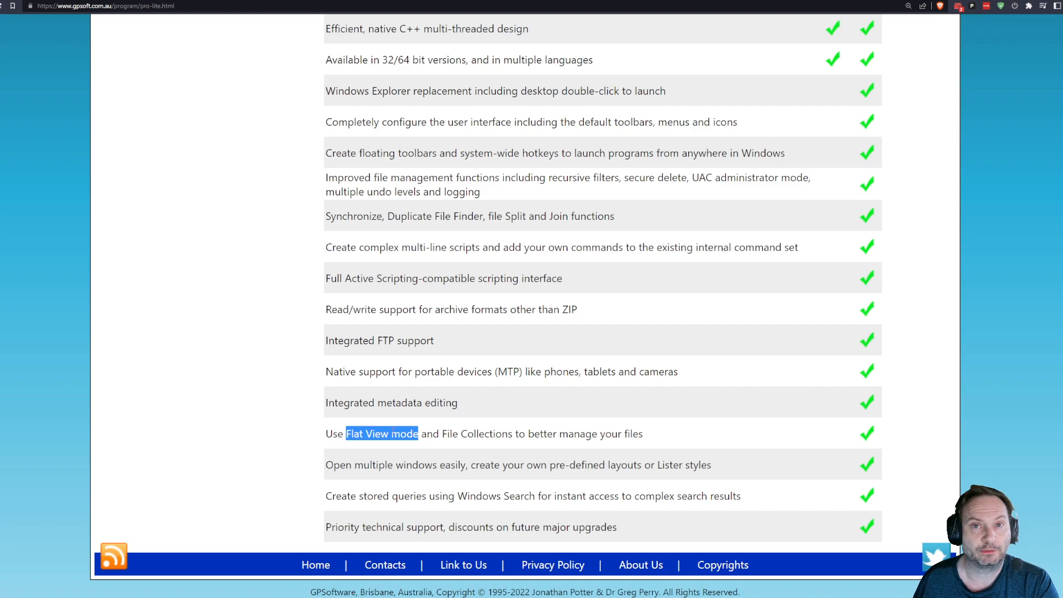
mouse_move(366, 478)
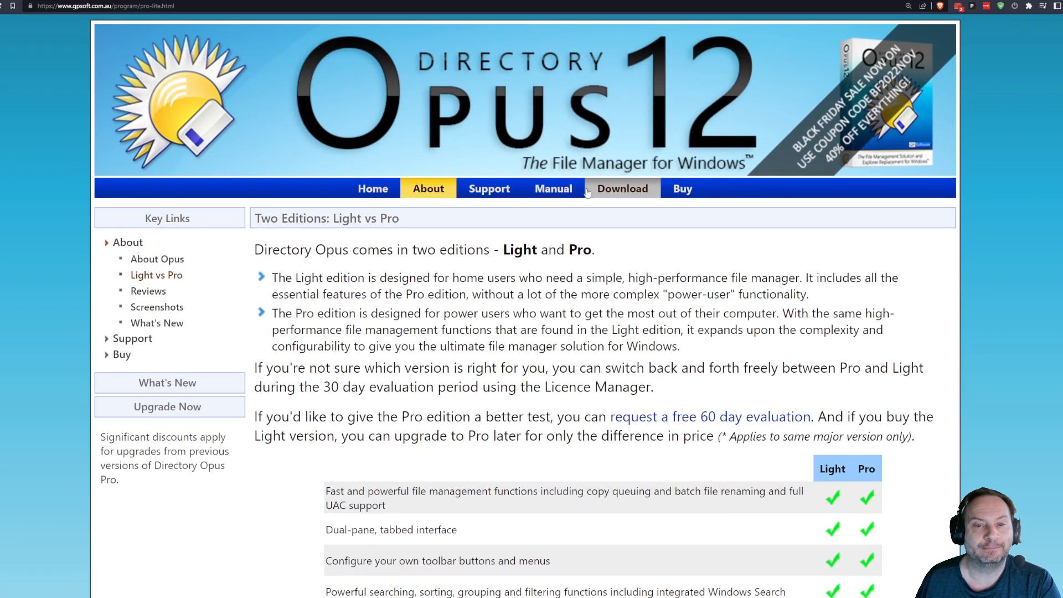
- Go to the Buy page and scroll to the Light and Pro licence prices in AUD
left_click(681, 187)
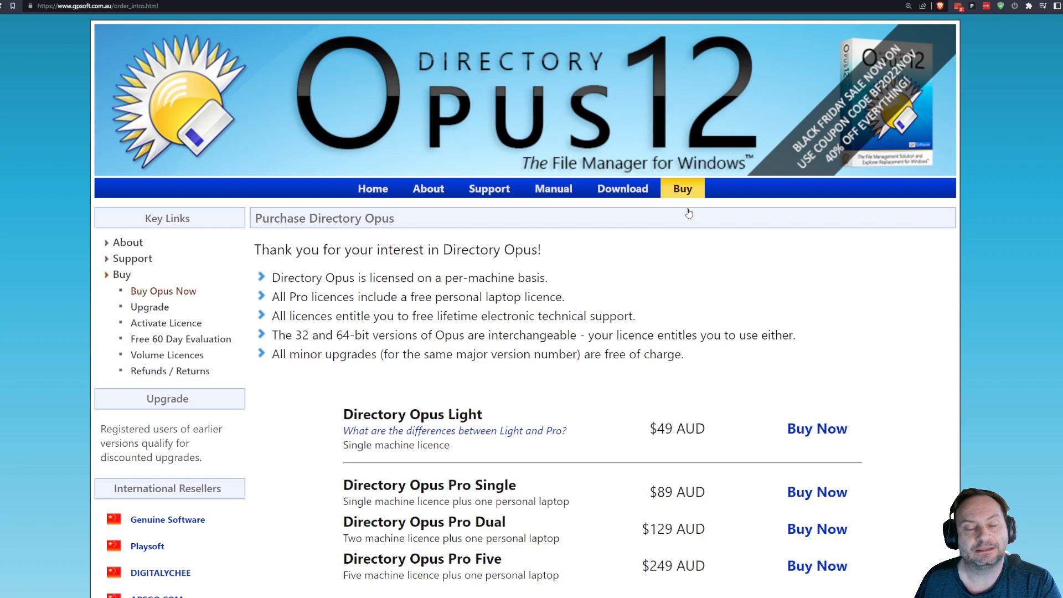
scroll("down", 3)
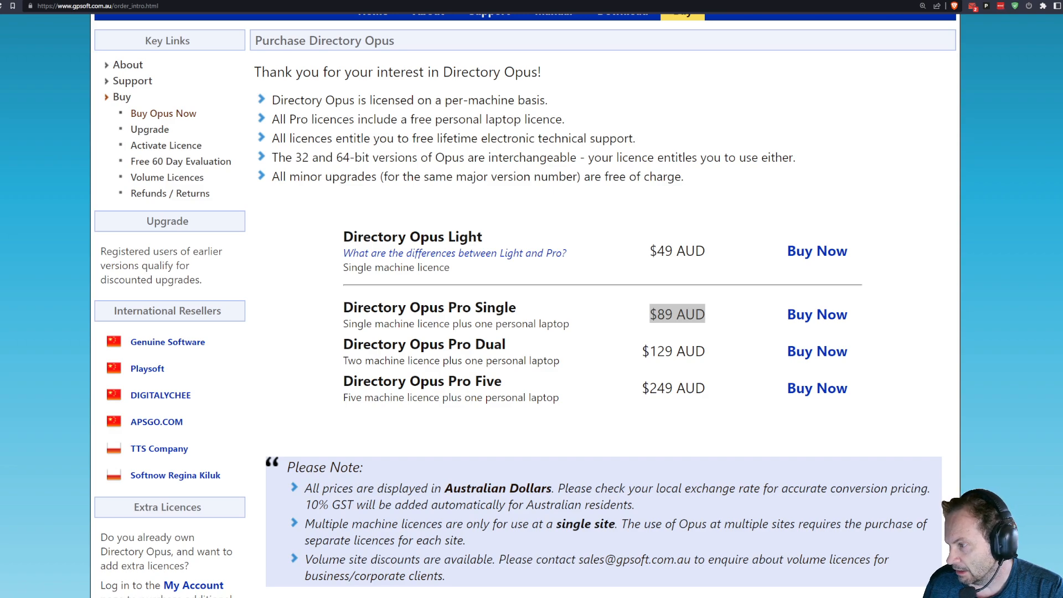
mouse_move(560, 203)
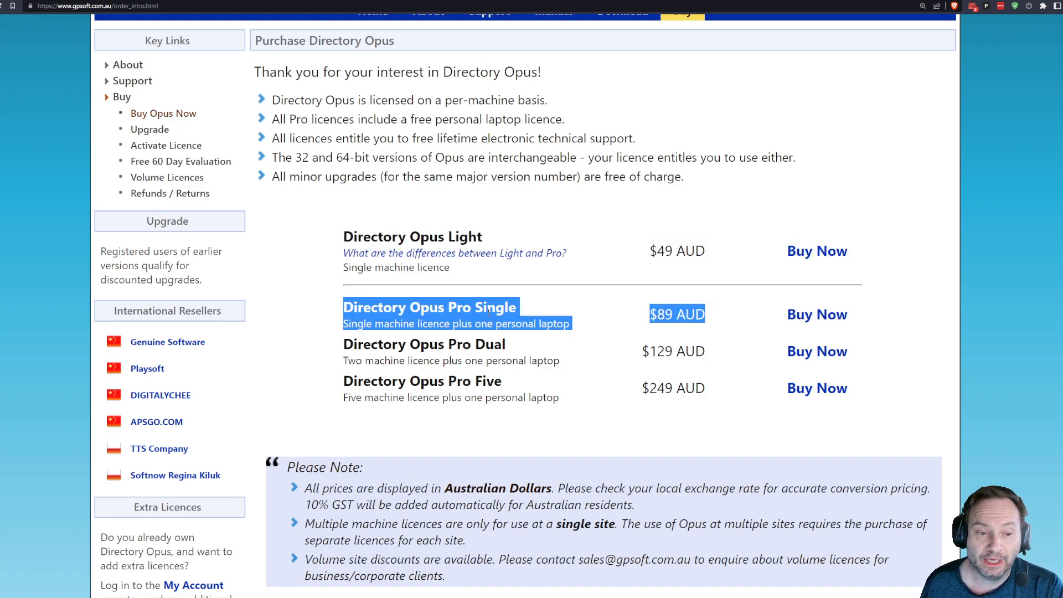
scroll("down", 3)
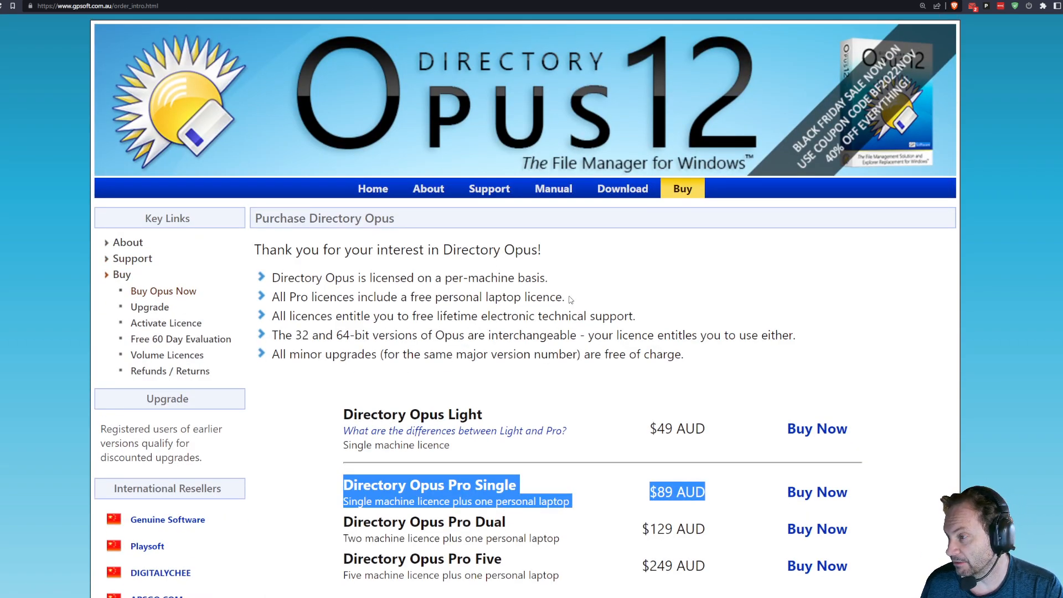
mouse_move(281, 416)
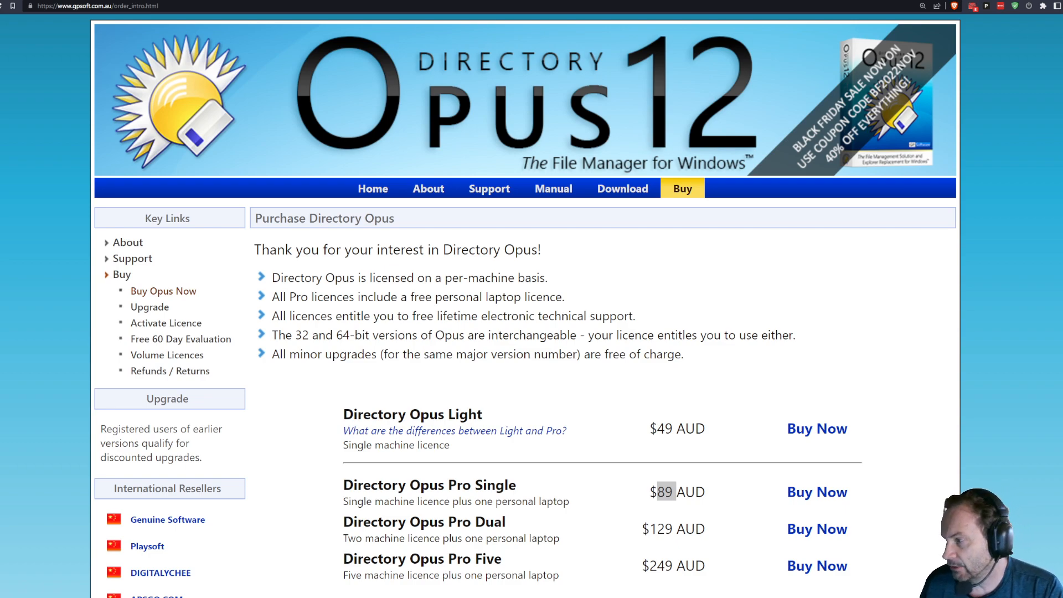
scroll("down", 3)
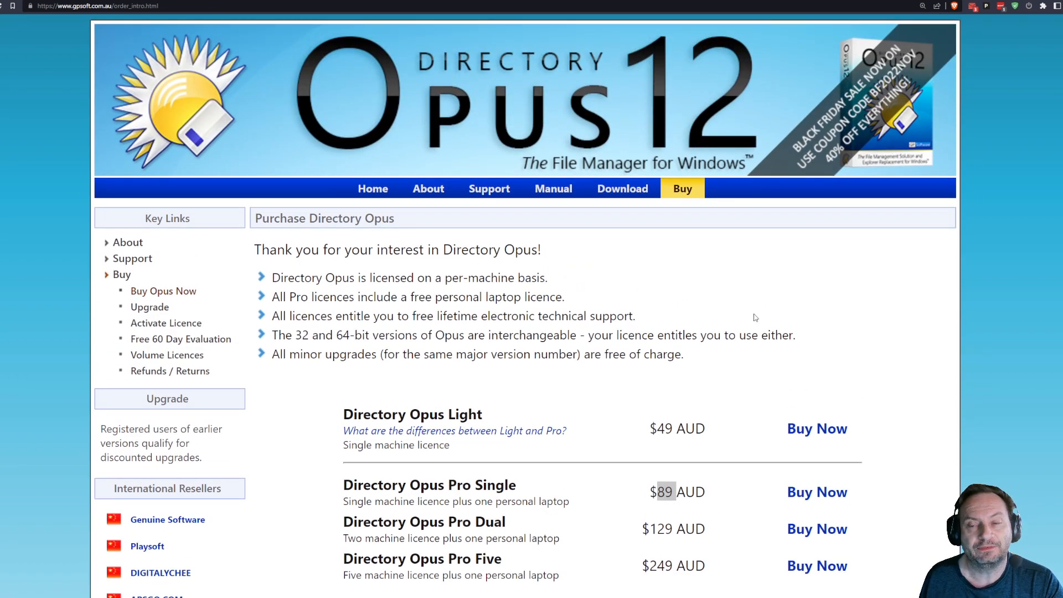
mouse_move(800, 292)
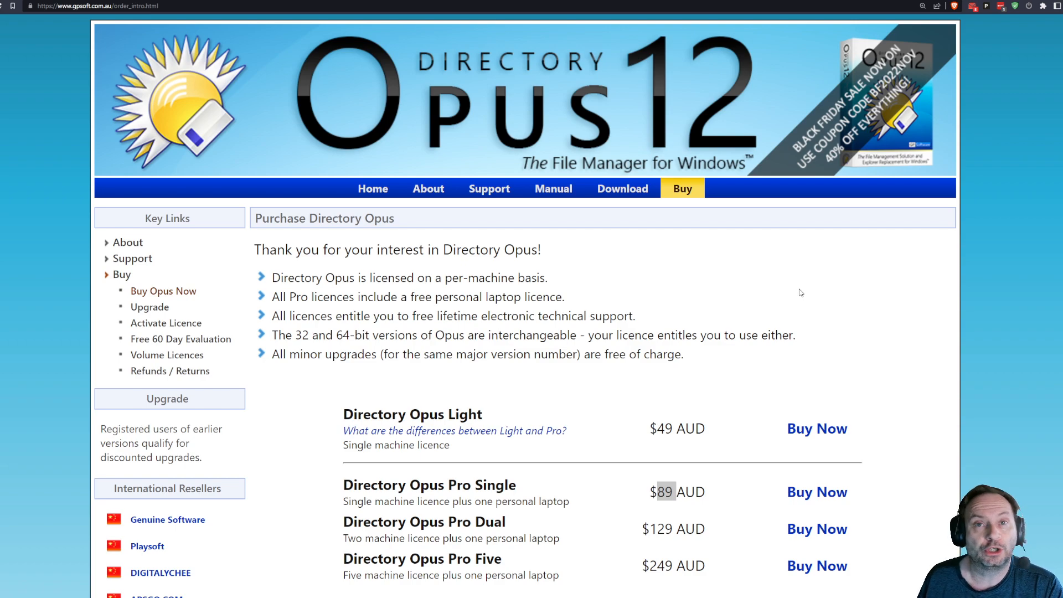
mouse_move(808, 290)
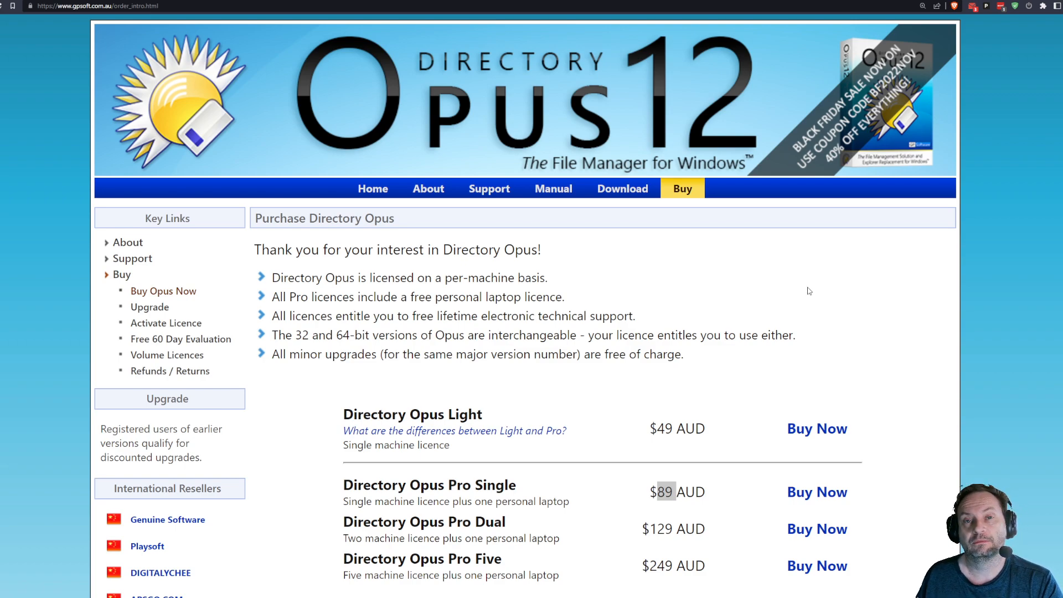
mouse_move(847, 265)
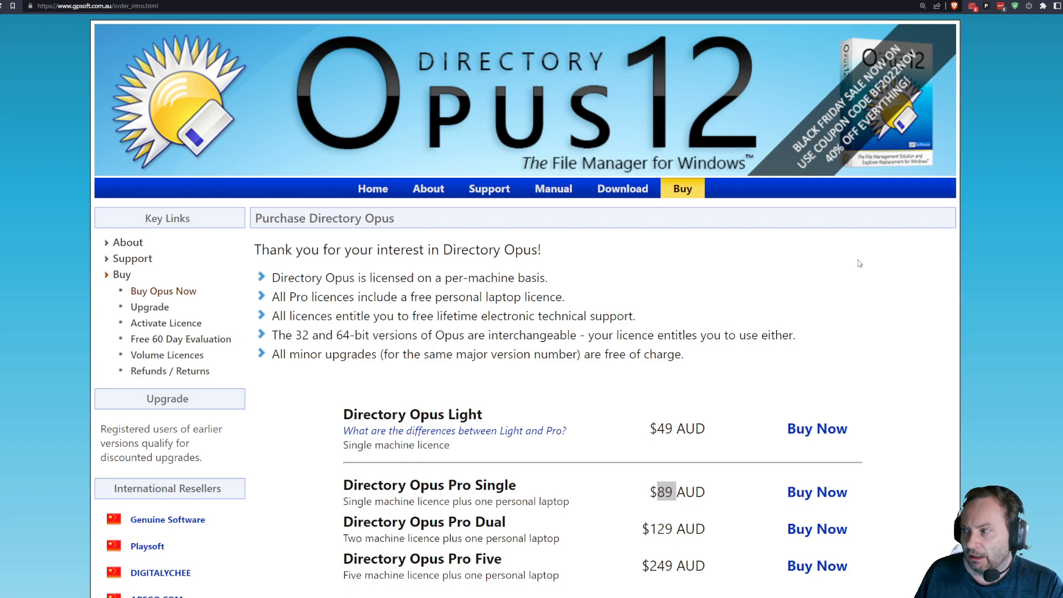
scroll("down", 3)
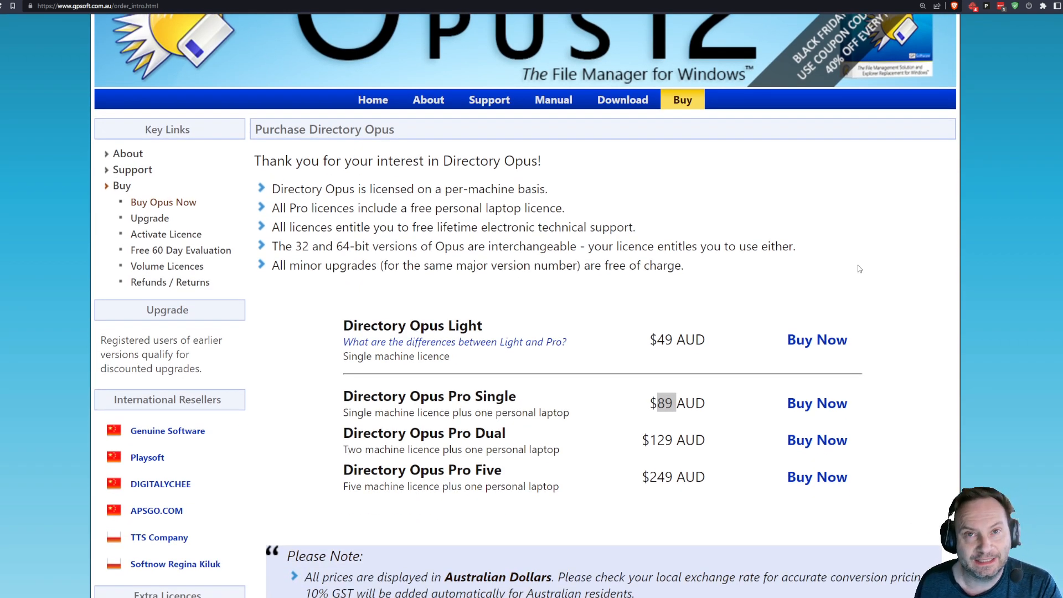
- Scroll down to the Please Note box below the prices, then back up to the licence list
scroll("down", 3)
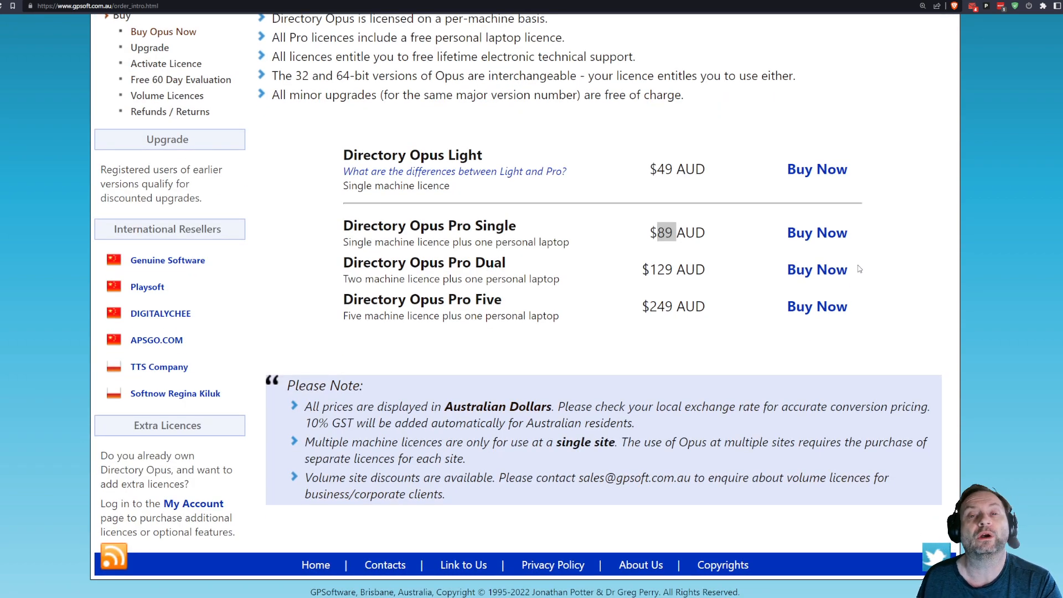
mouse_move(758, 145)
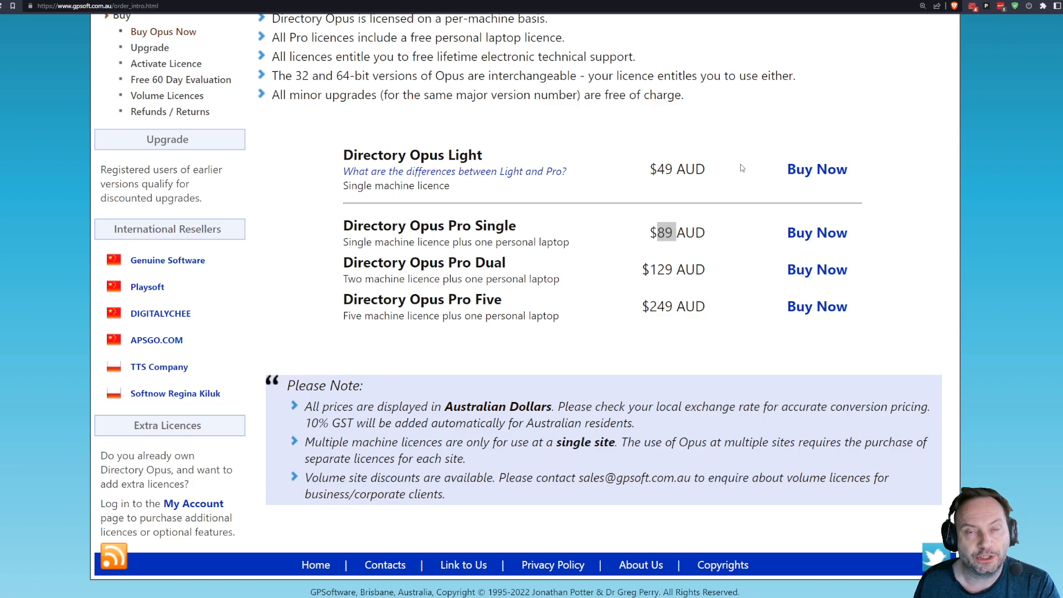
mouse_move(744, 141)
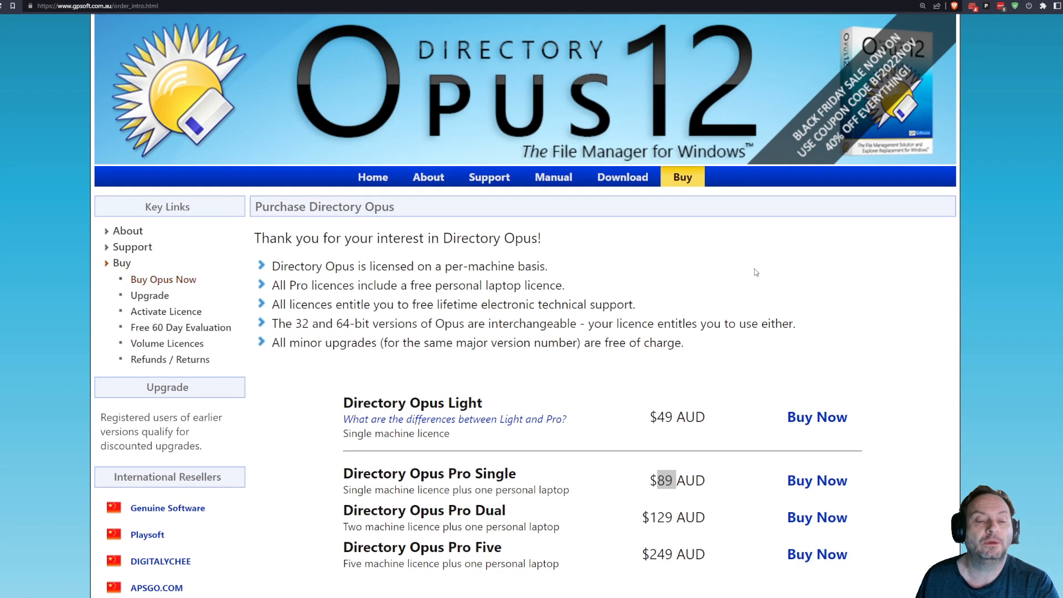
scroll("up", 3)
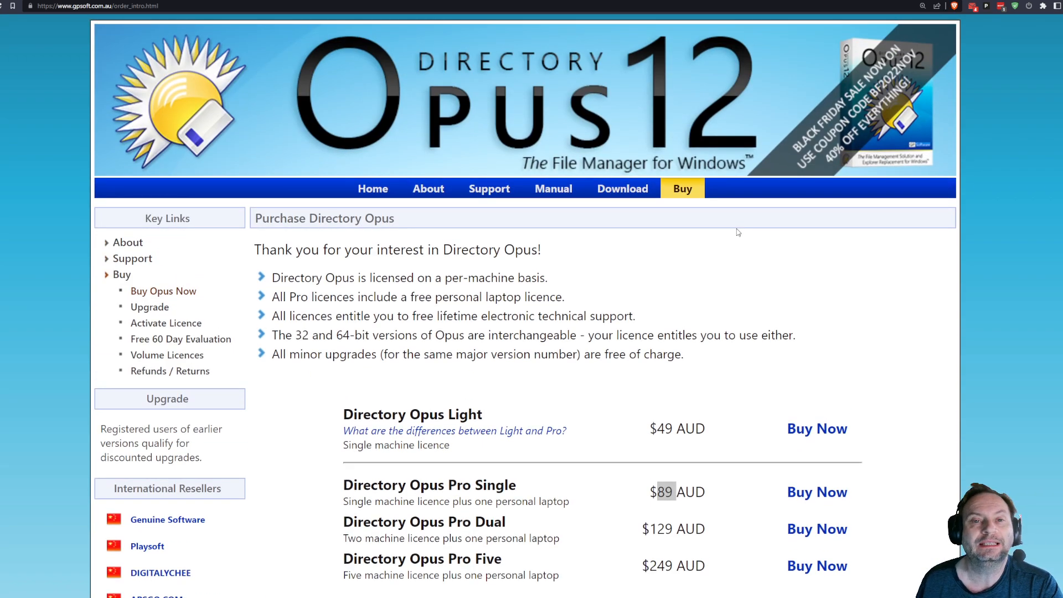
mouse_move(738, 272)
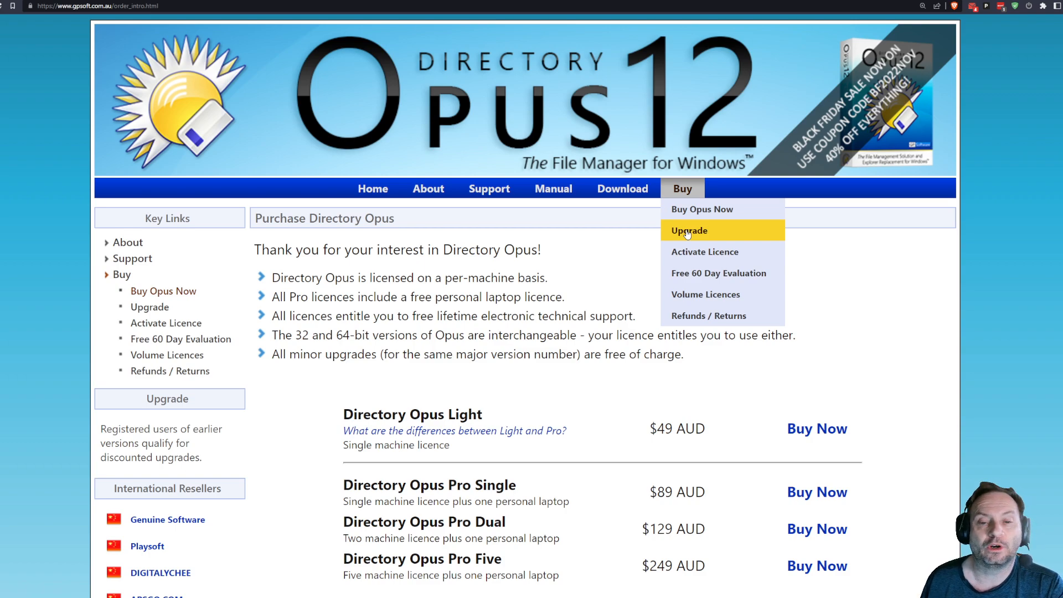
- Go to the Upgrade to Directory Opus 12 page and highlight the optional-features sentence, then Advanced FTP
left_click(688, 231)
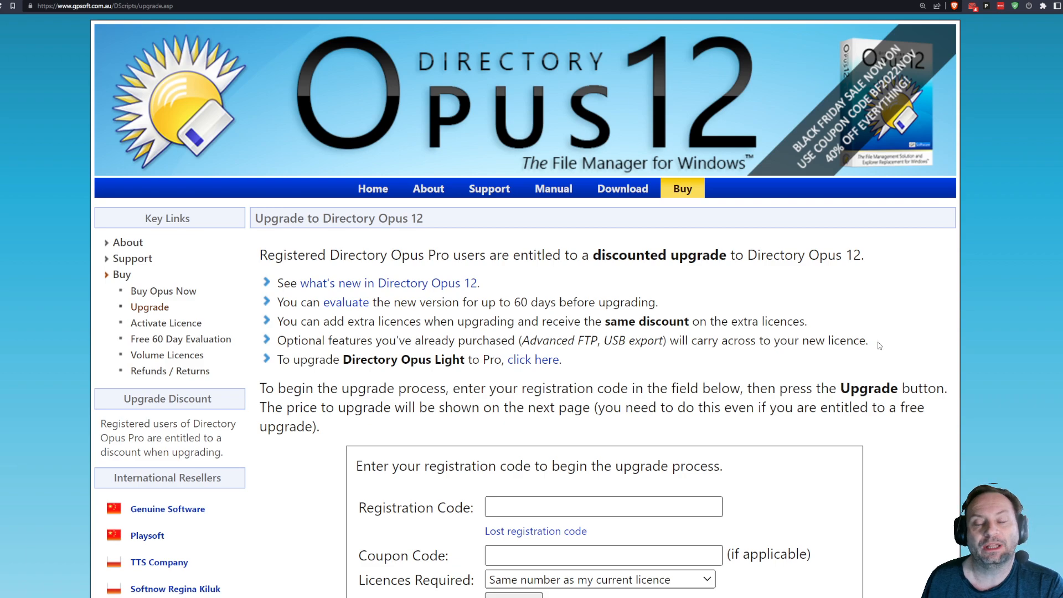
left_click_drag(338, 340, 867, 340)
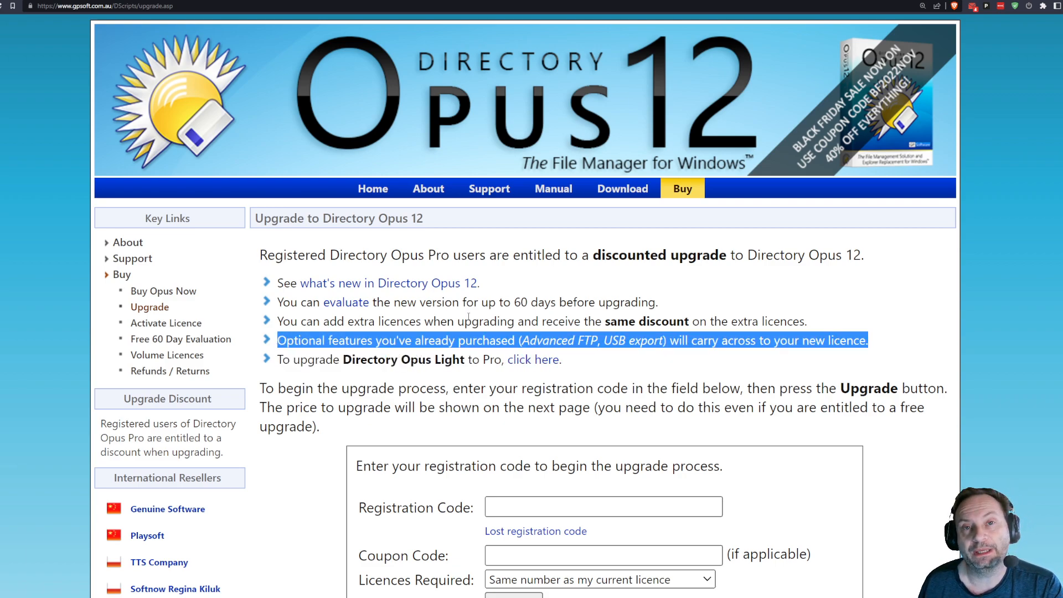
mouse_move(595, 314)
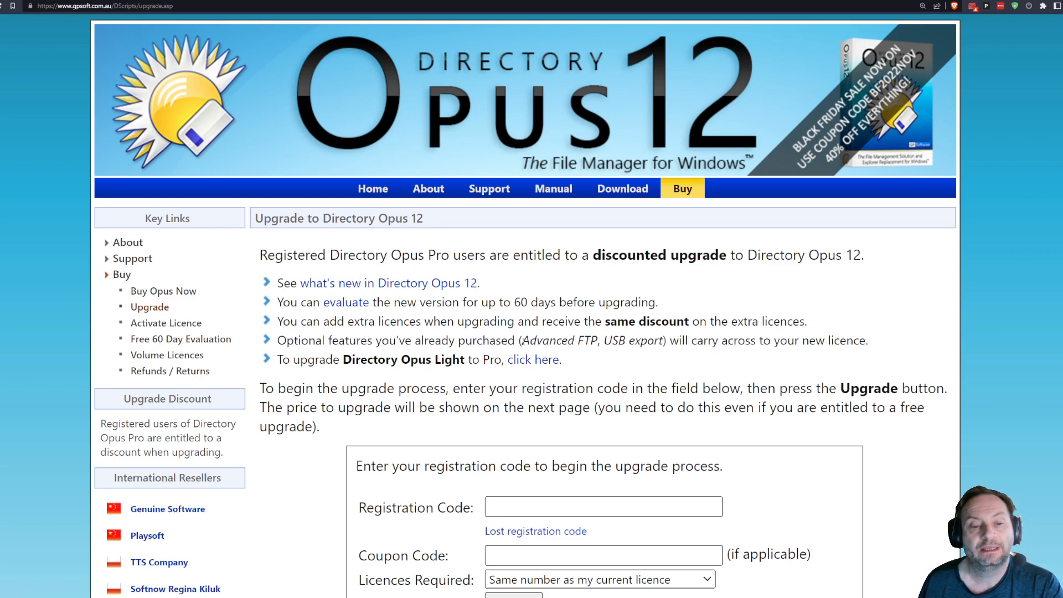
left_click_drag(523, 340, 663, 341)
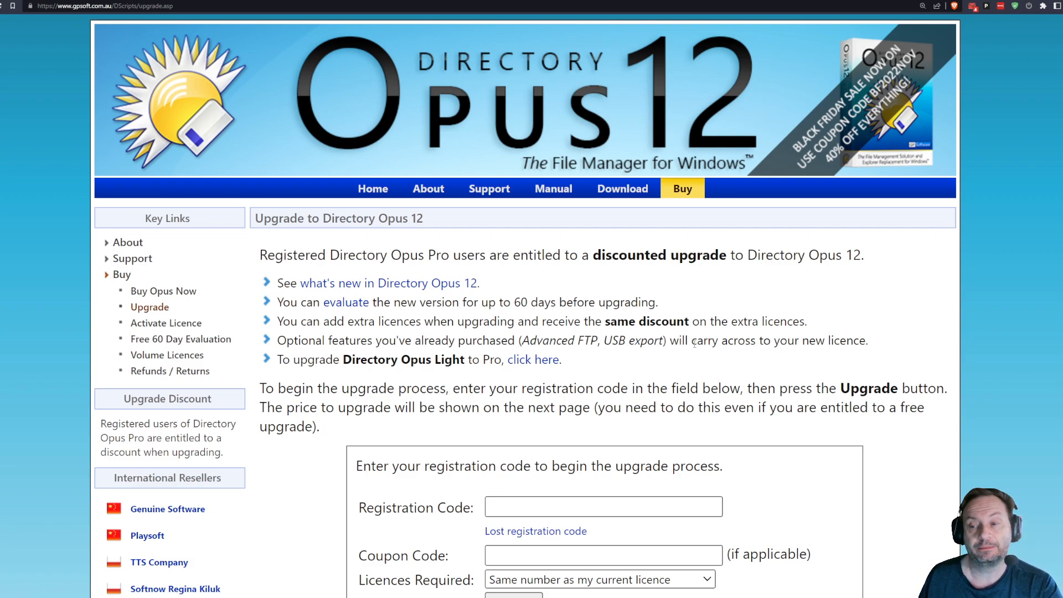
double_click(548, 340)
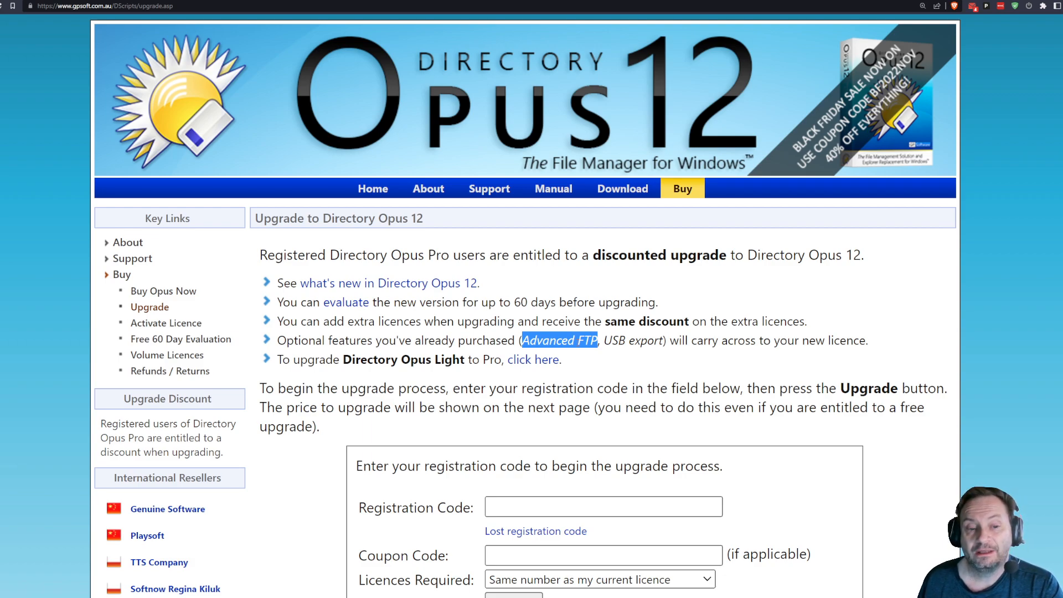
mouse_move(567, 366)
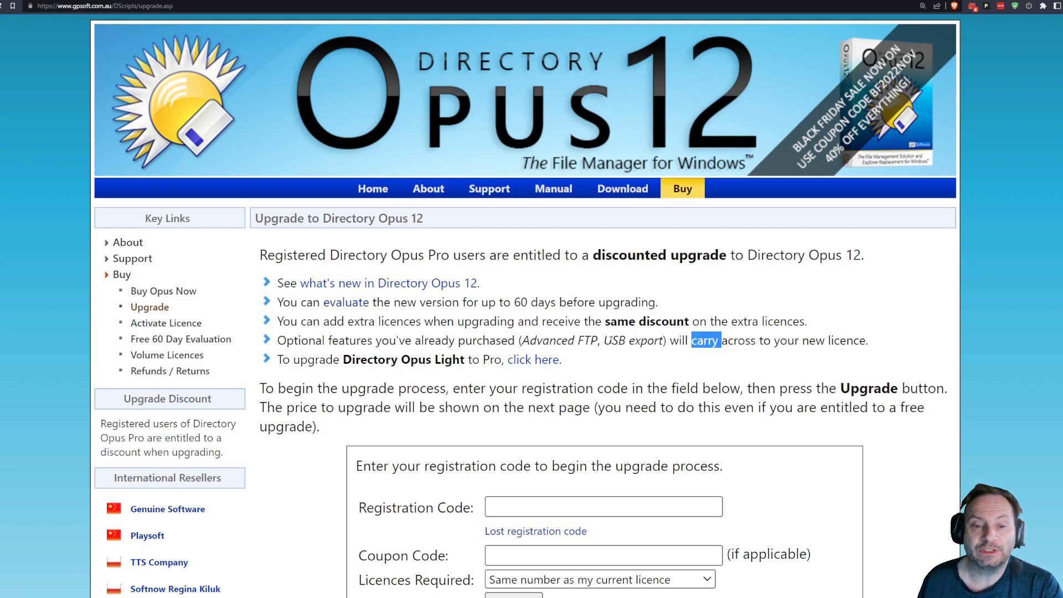
double_click(632, 339)
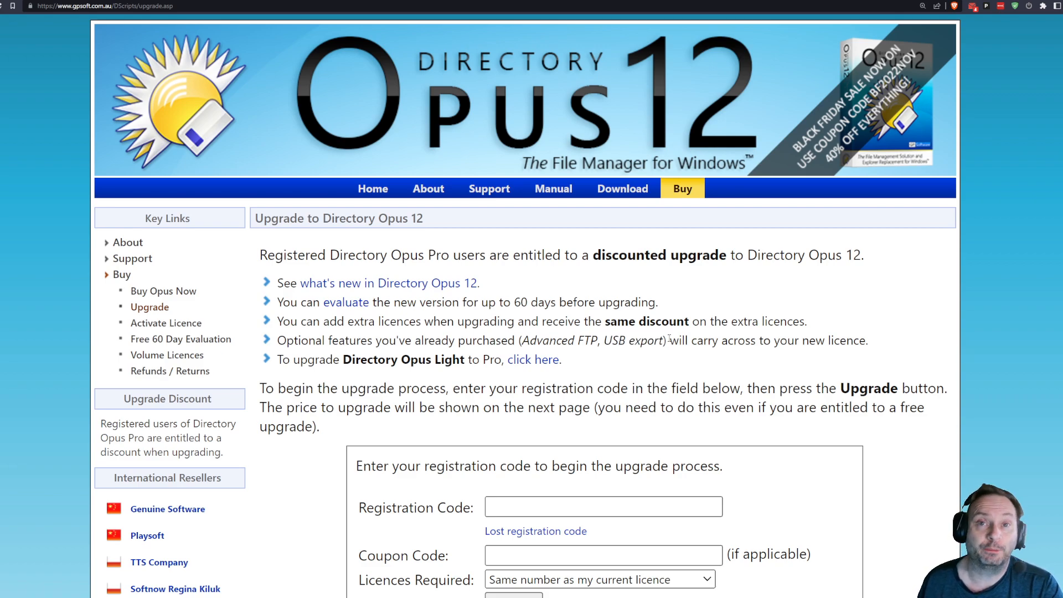
scroll("down", 3)
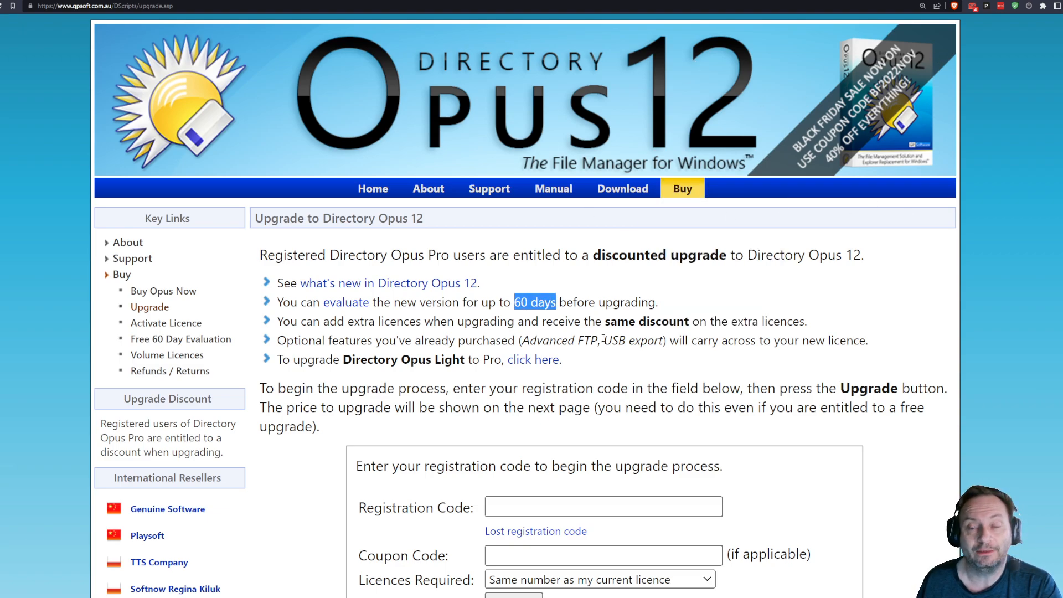
scroll("down", 3)
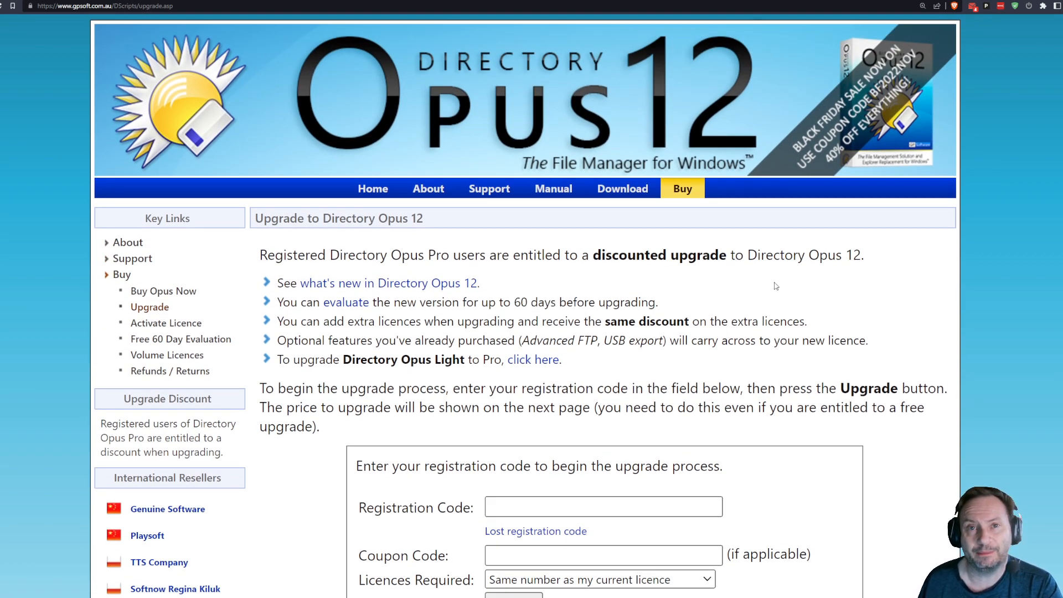
mouse_move(558, 288)
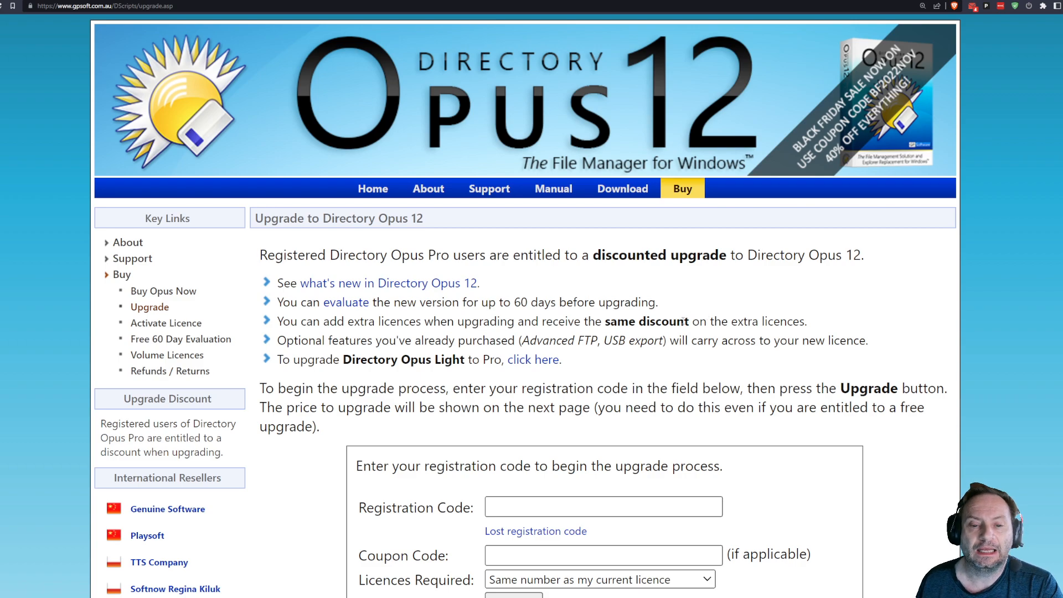
mouse_move(779, 310)
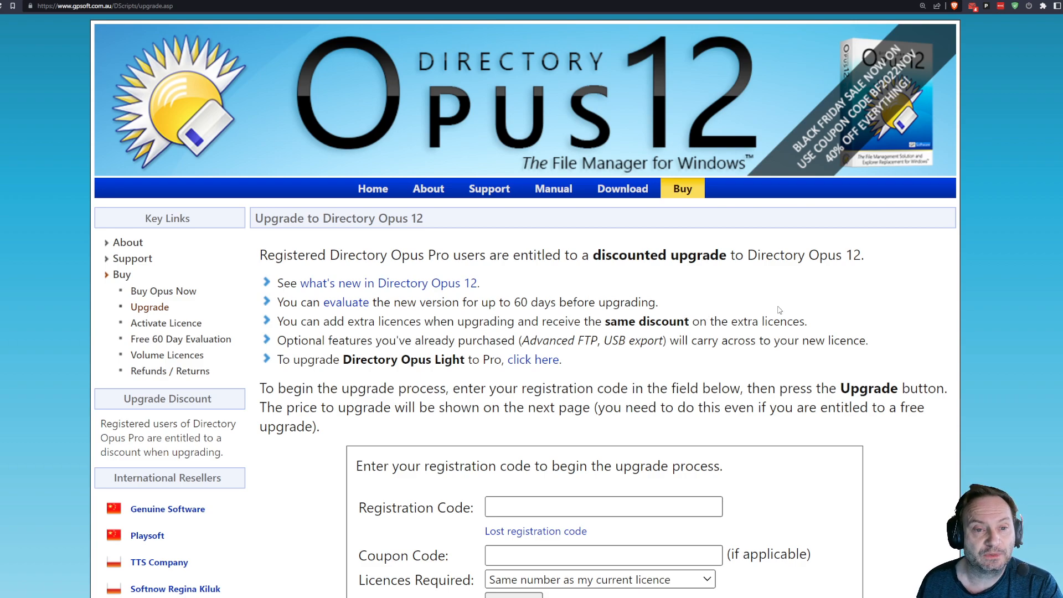
mouse_move(622, 189)
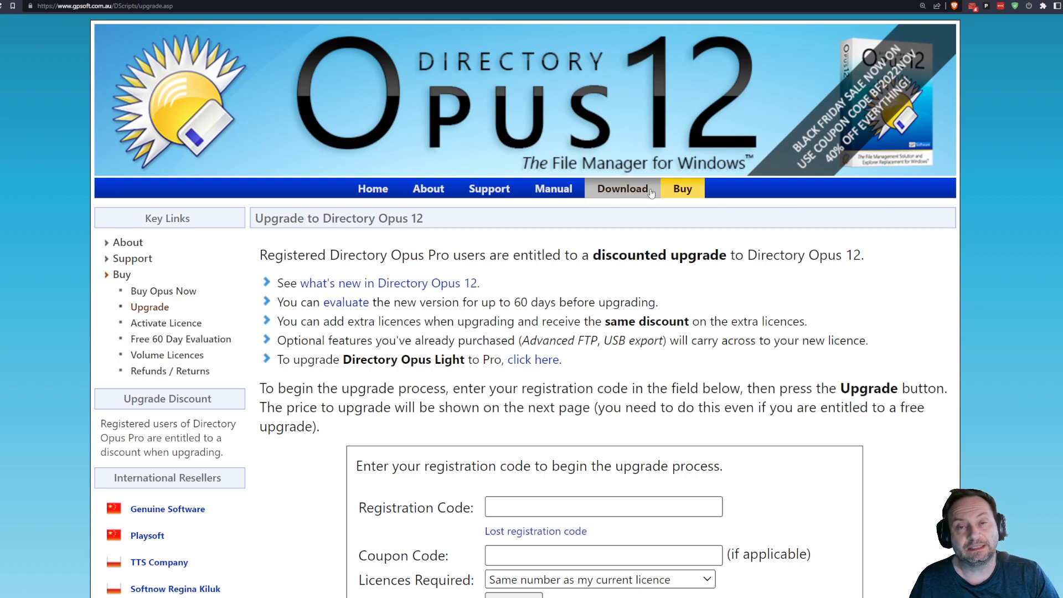